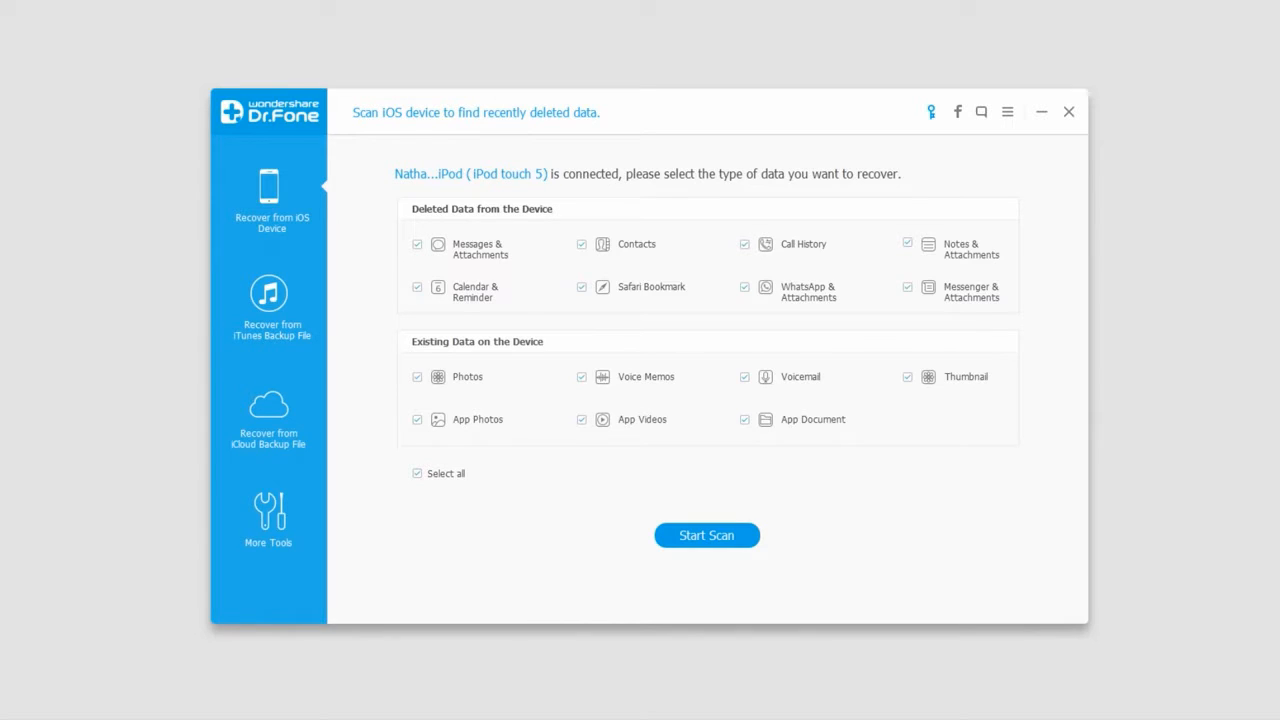
{"action": "mouse_move", "coordinate": [436, 218]}
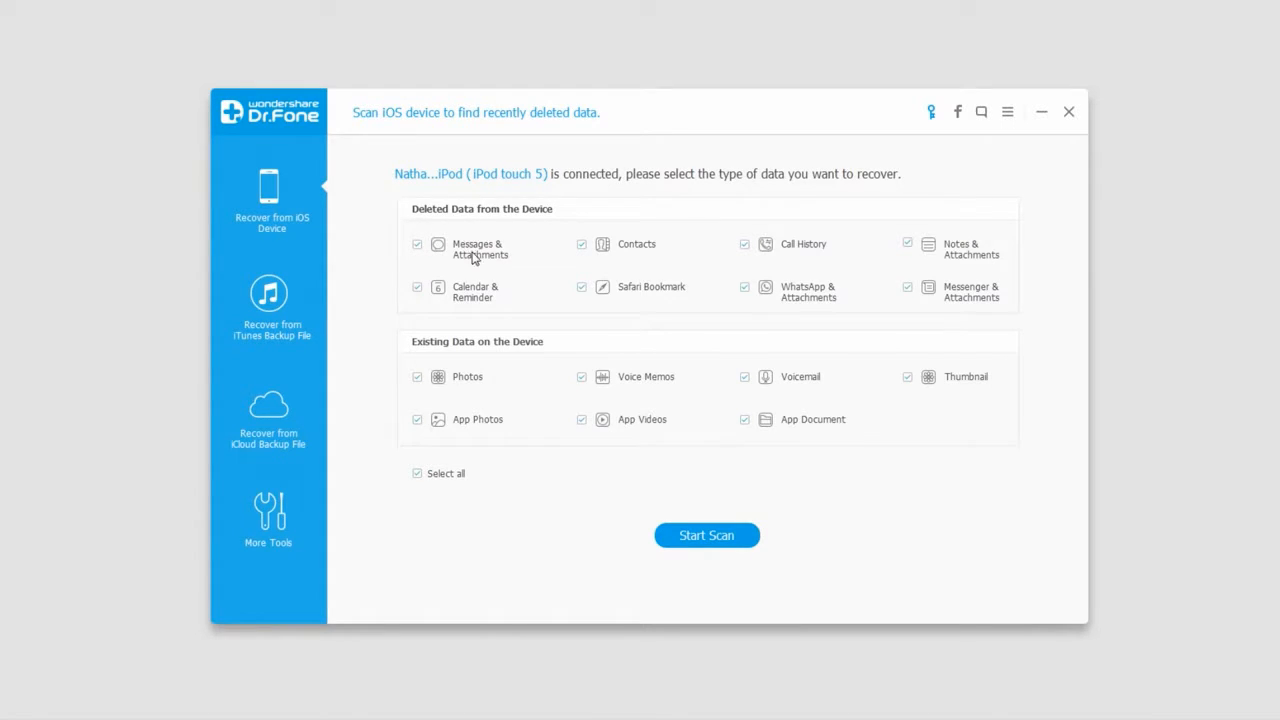
{"action": "mouse_move", "coordinate": [504, 258]}
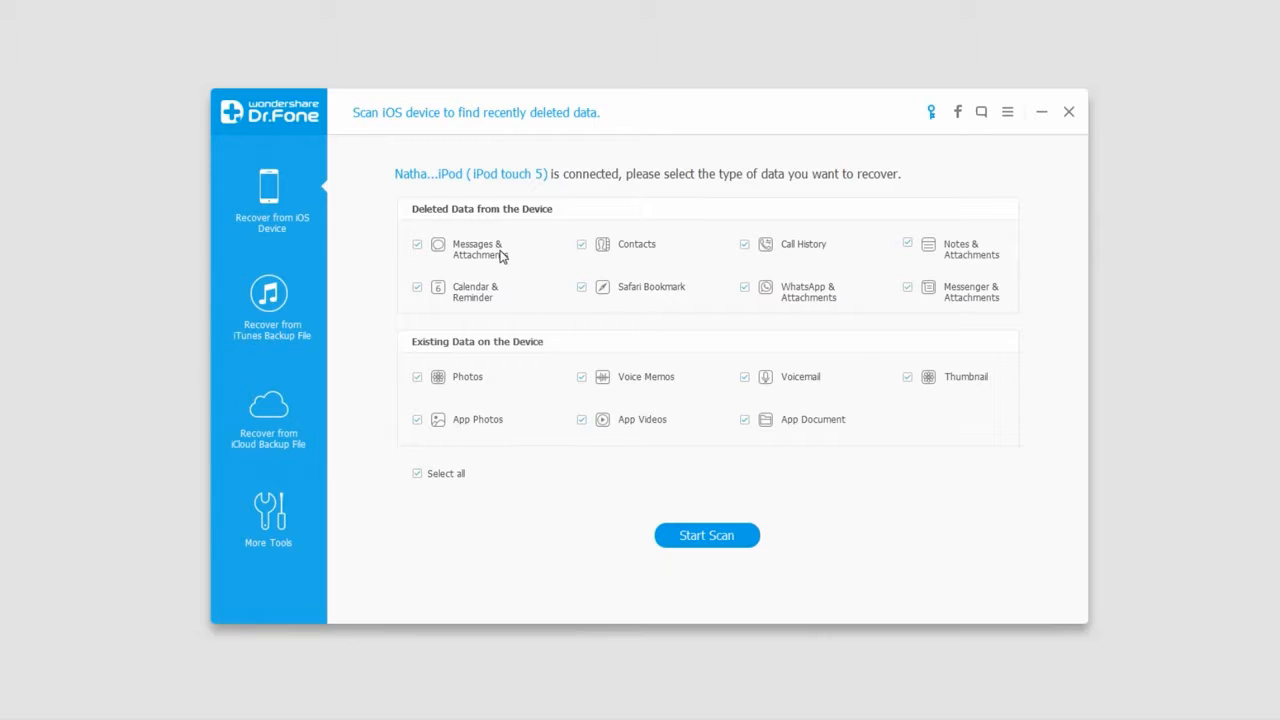
{"action": "mouse_move", "coordinate": [490, 360]}
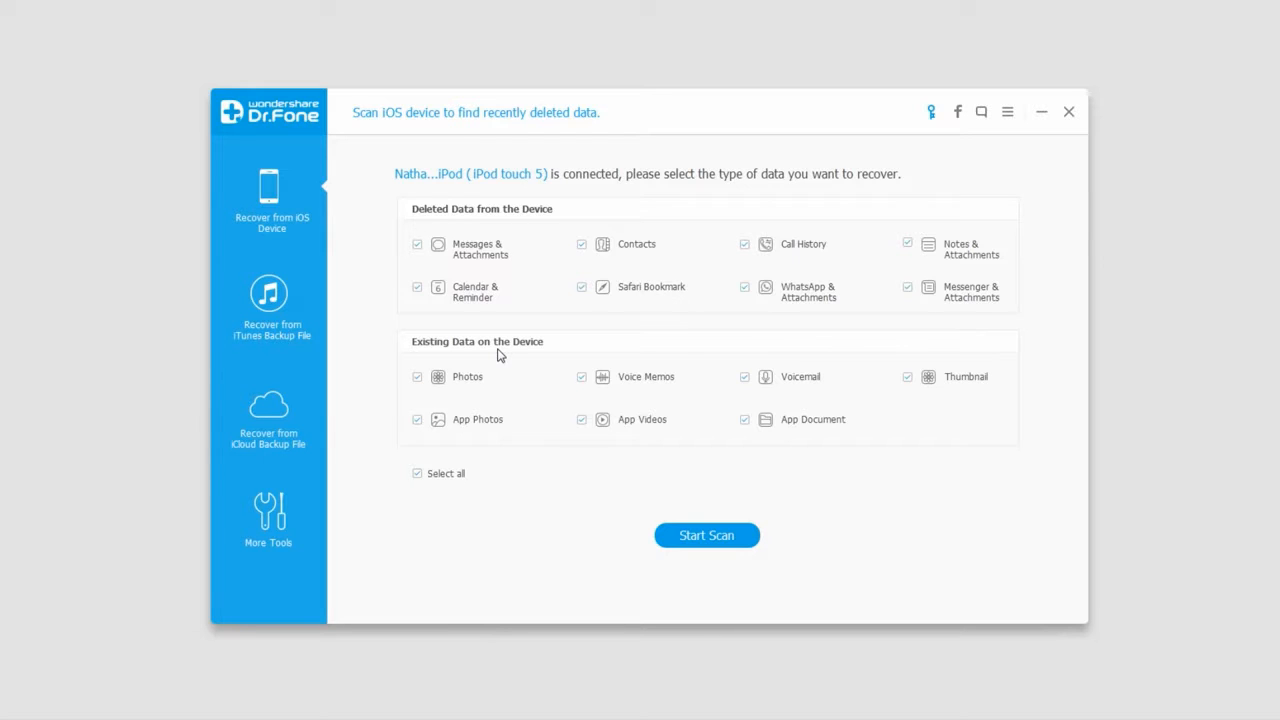
Step: Clear all data types, select Voice Memos and Voicemail, and start the iPod scan
{"action": "left_click", "coordinate": [416, 472]}
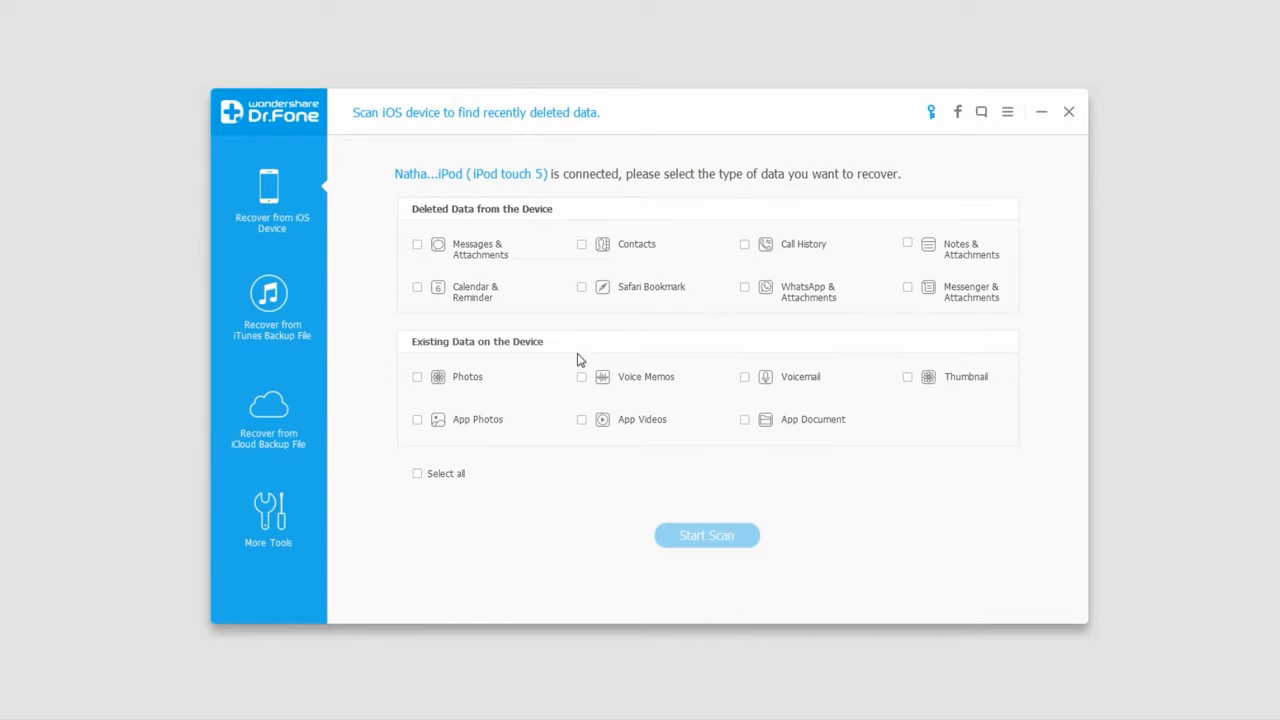
{"action": "mouse_move", "coordinate": [570, 326]}
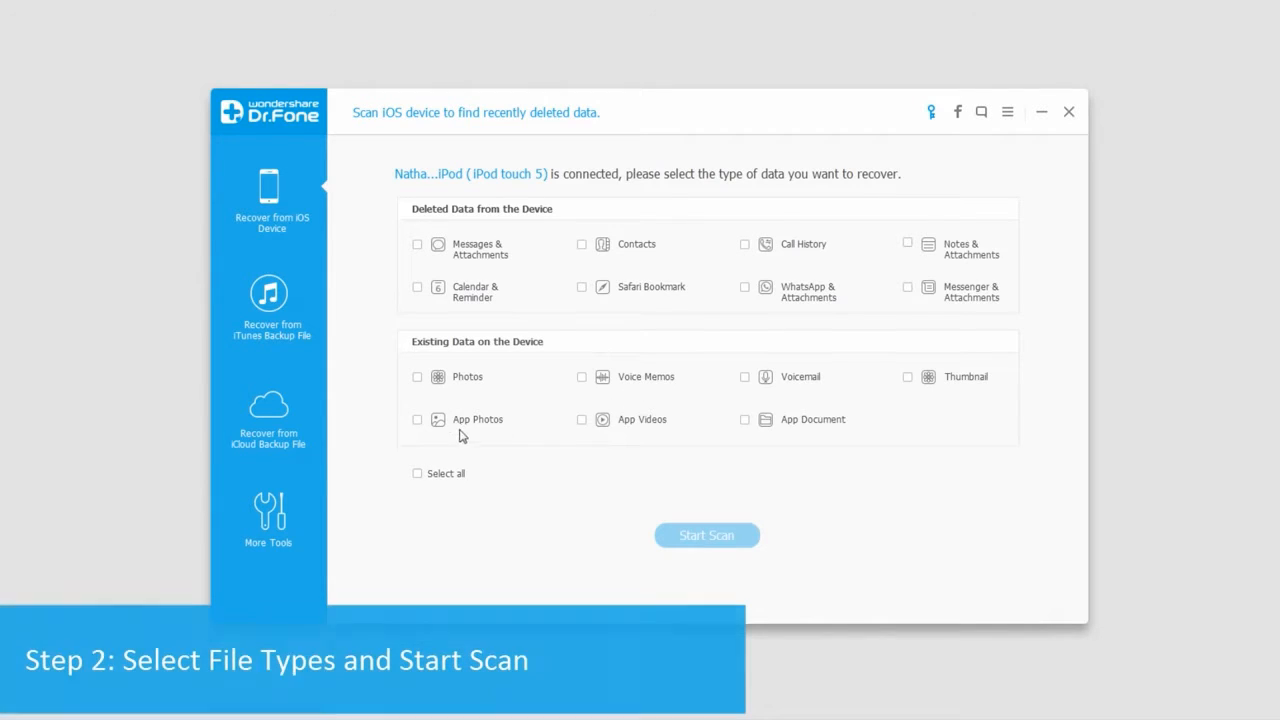
{"action": "left_click", "coordinate": [582, 376]}
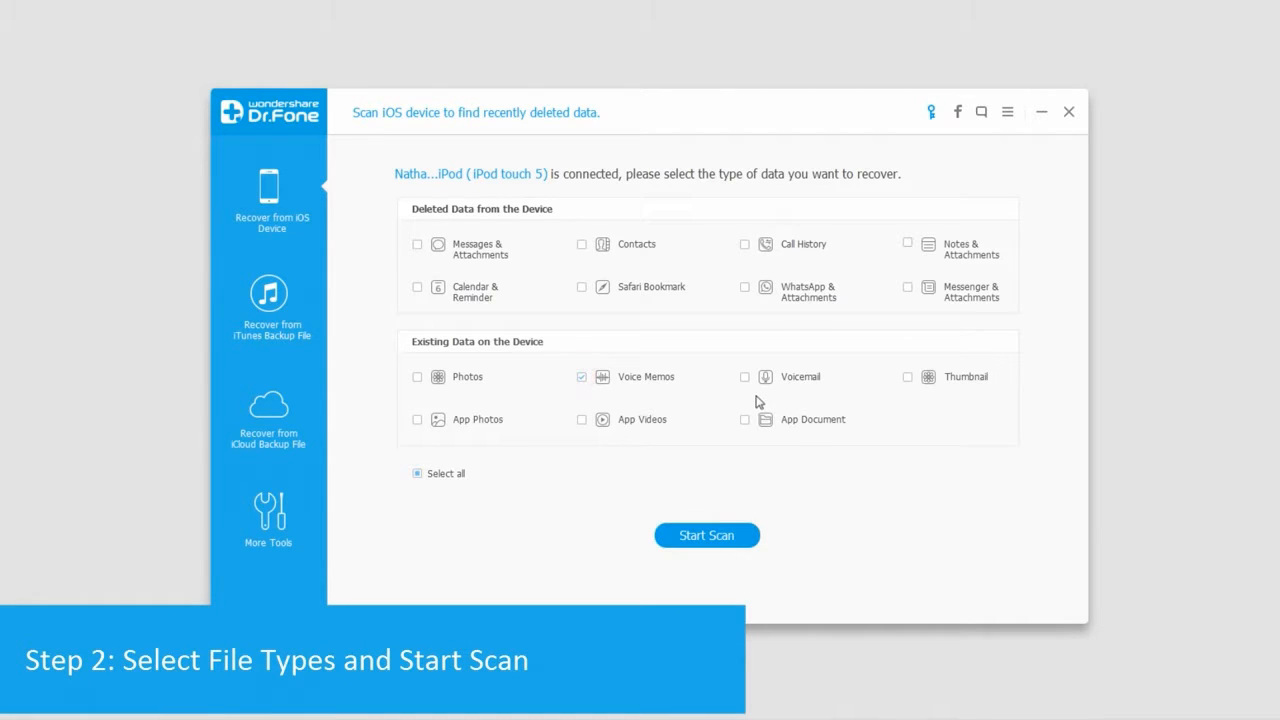
{"action": "left_click", "coordinate": [744, 376]}
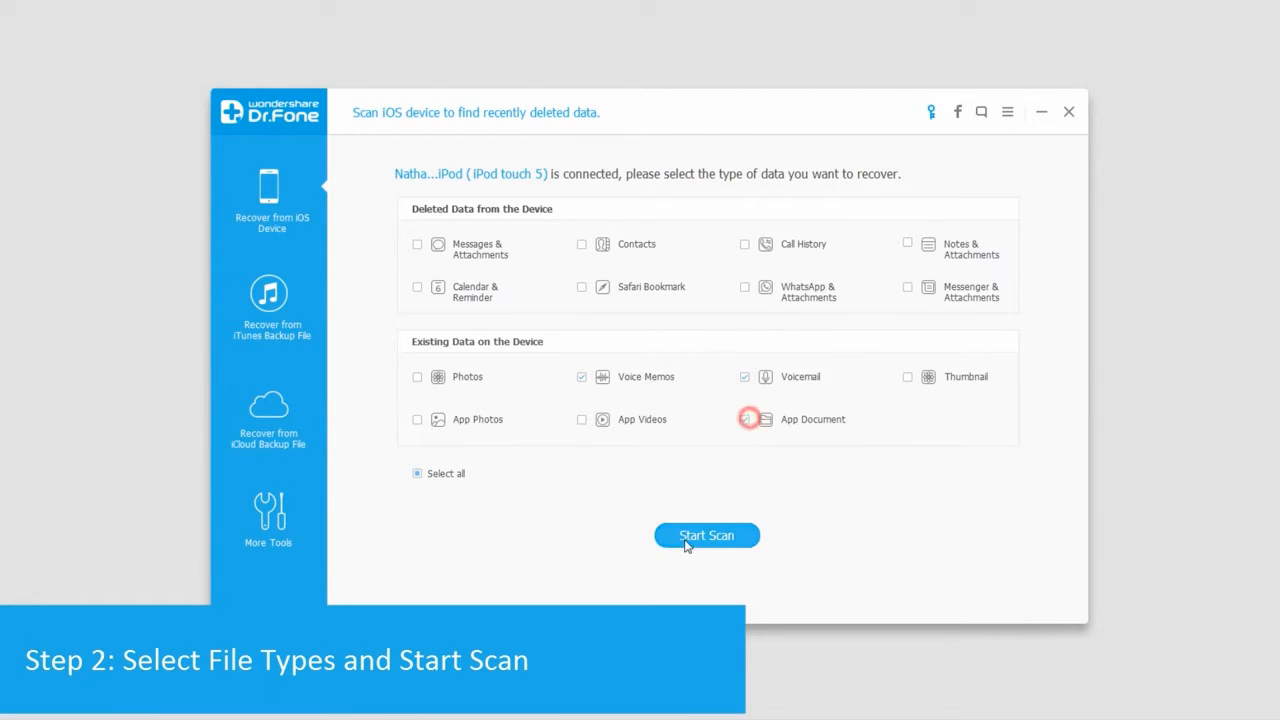
{"action": "left_click", "coordinate": [706, 536]}
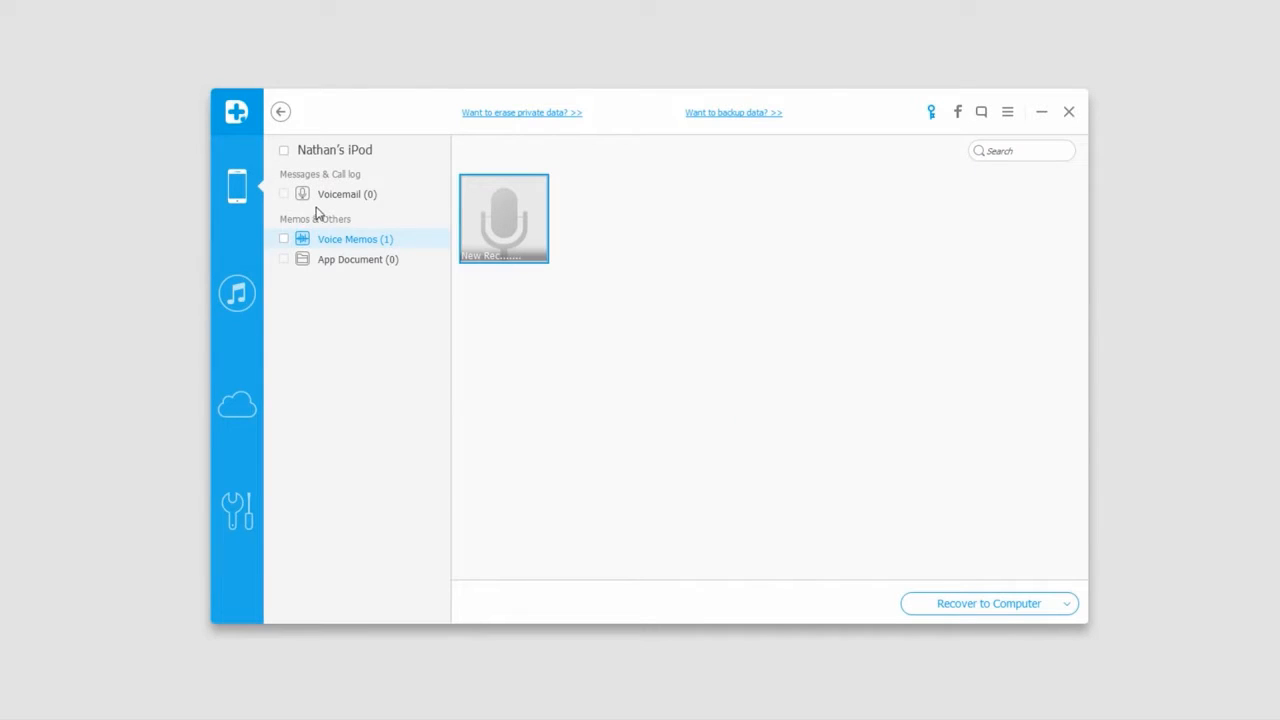
{"action": "mouse_move", "coordinate": [400, 228]}
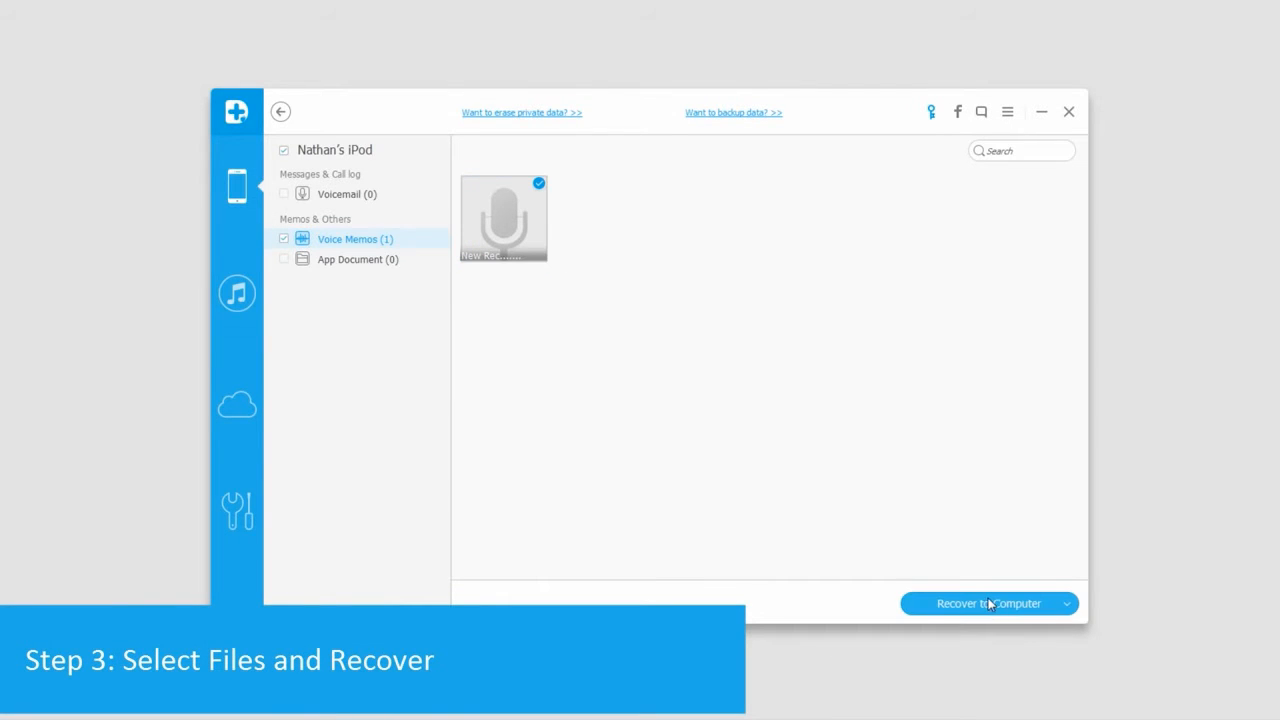
Step: Recover the found voice memo to the computer and return to data type selection
{"action": "left_click", "coordinate": [980, 604]}
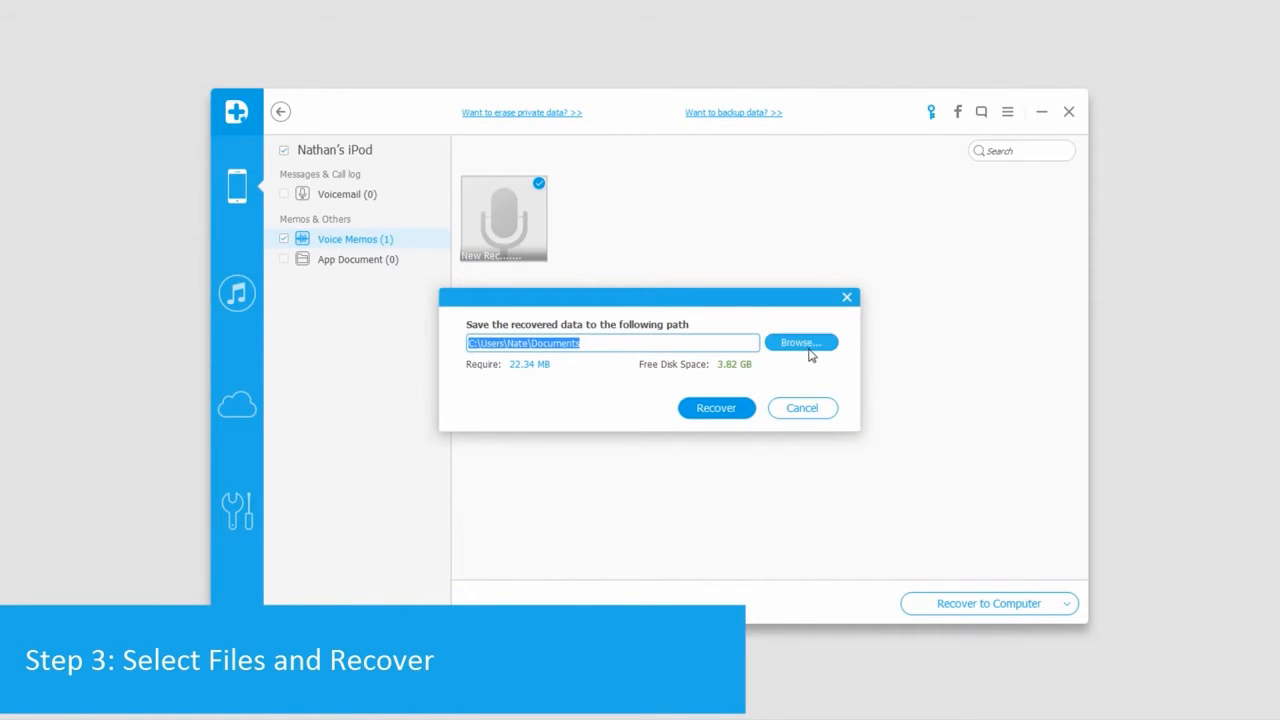
{"action": "left_click", "coordinate": [800, 408]}
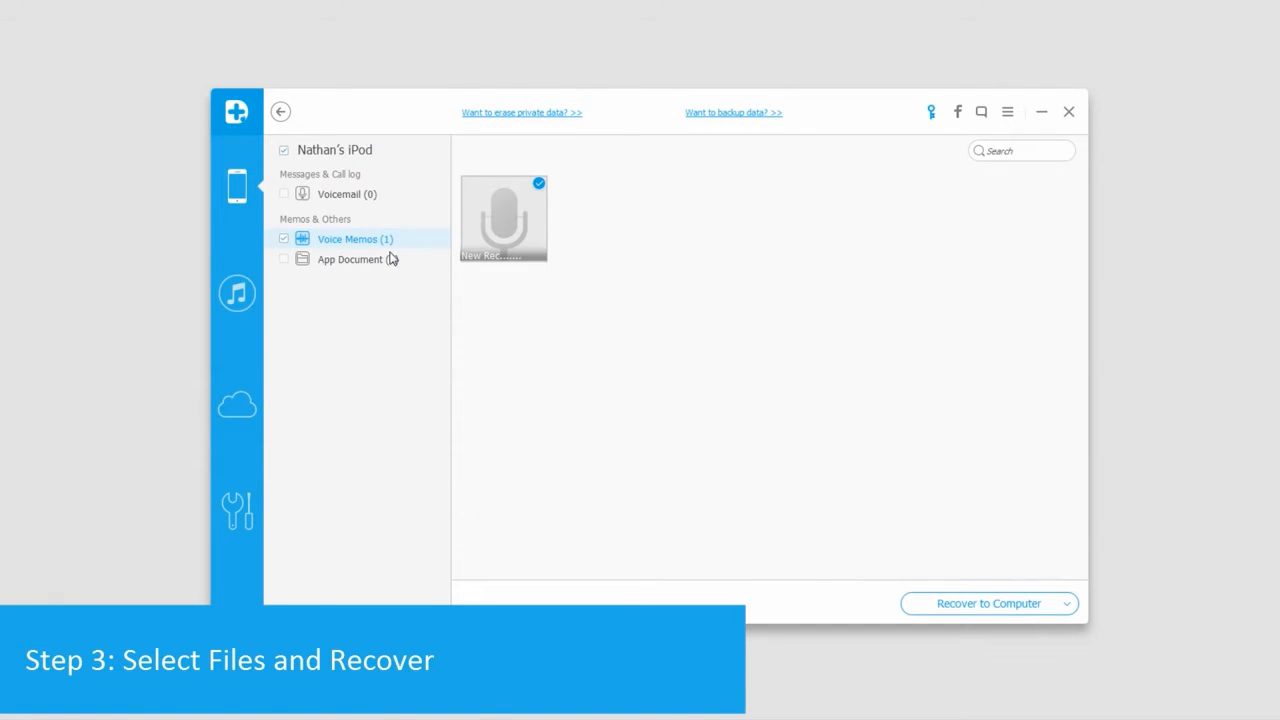
{"action": "left_click", "coordinate": [980, 604]}
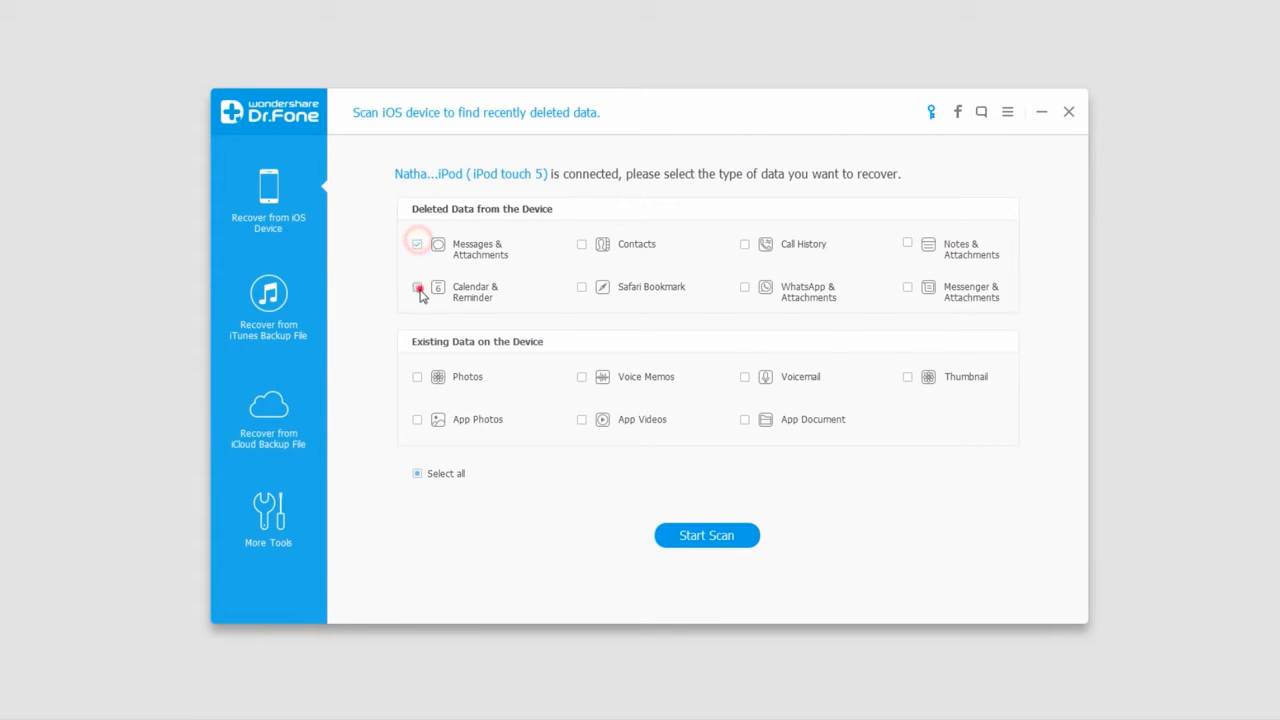
Step: Select Calendar & Reminder and start a new scan of the iPod
{"action": "left_click", "coordinate": [416, 288]}
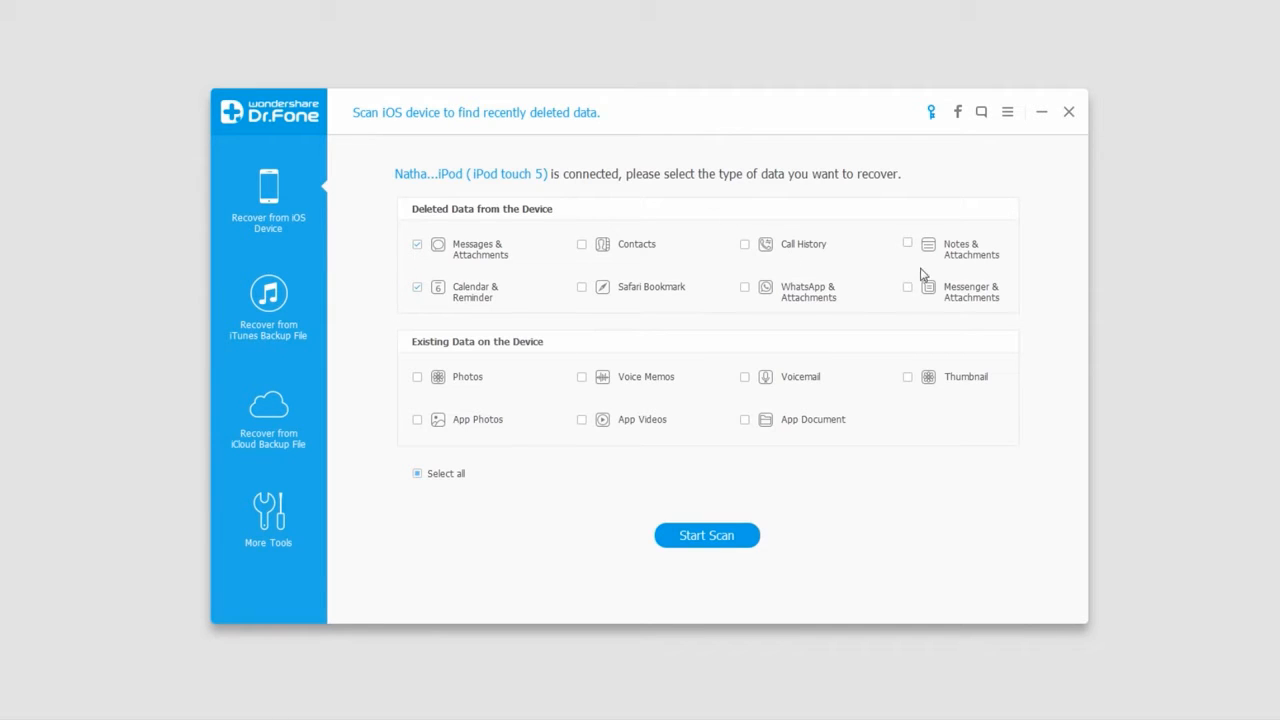
{"action": "left_click", "coordinate": [706, 536]}
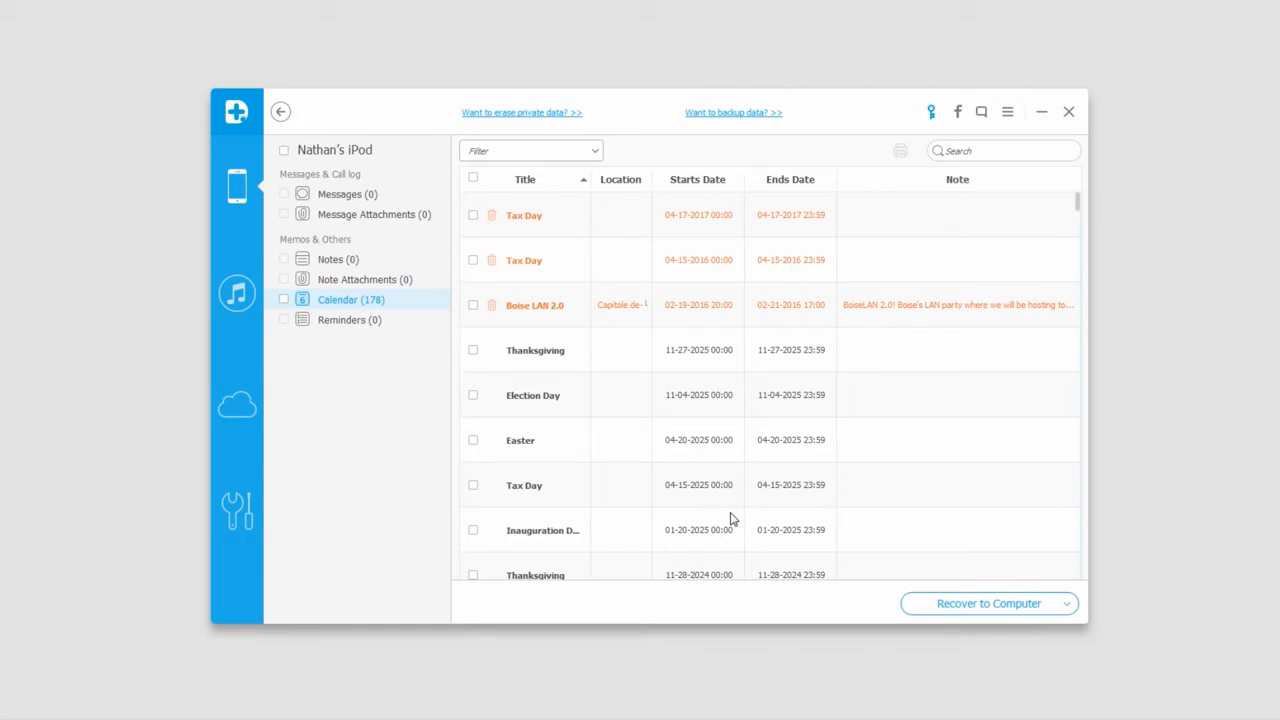
{"action": "mouse_move", "coordinate": [692, 496]}
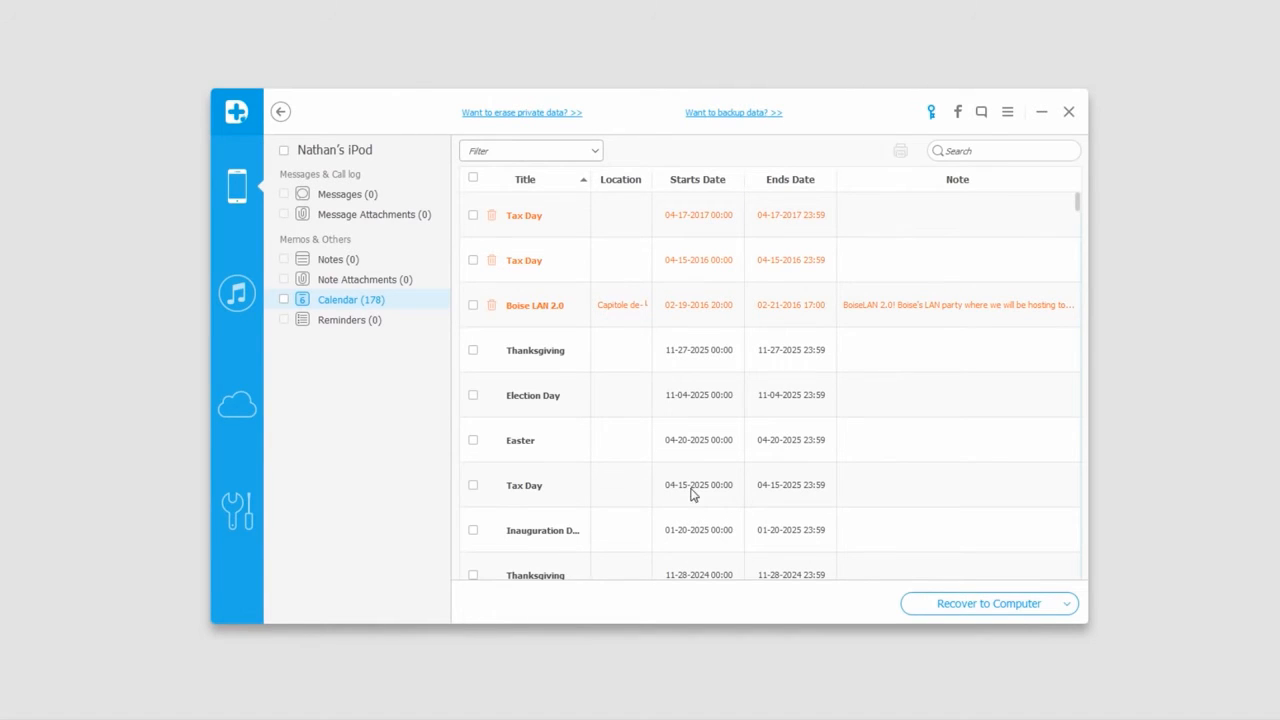
{"action": "mouse_move", "coordinate": [704, 452]}
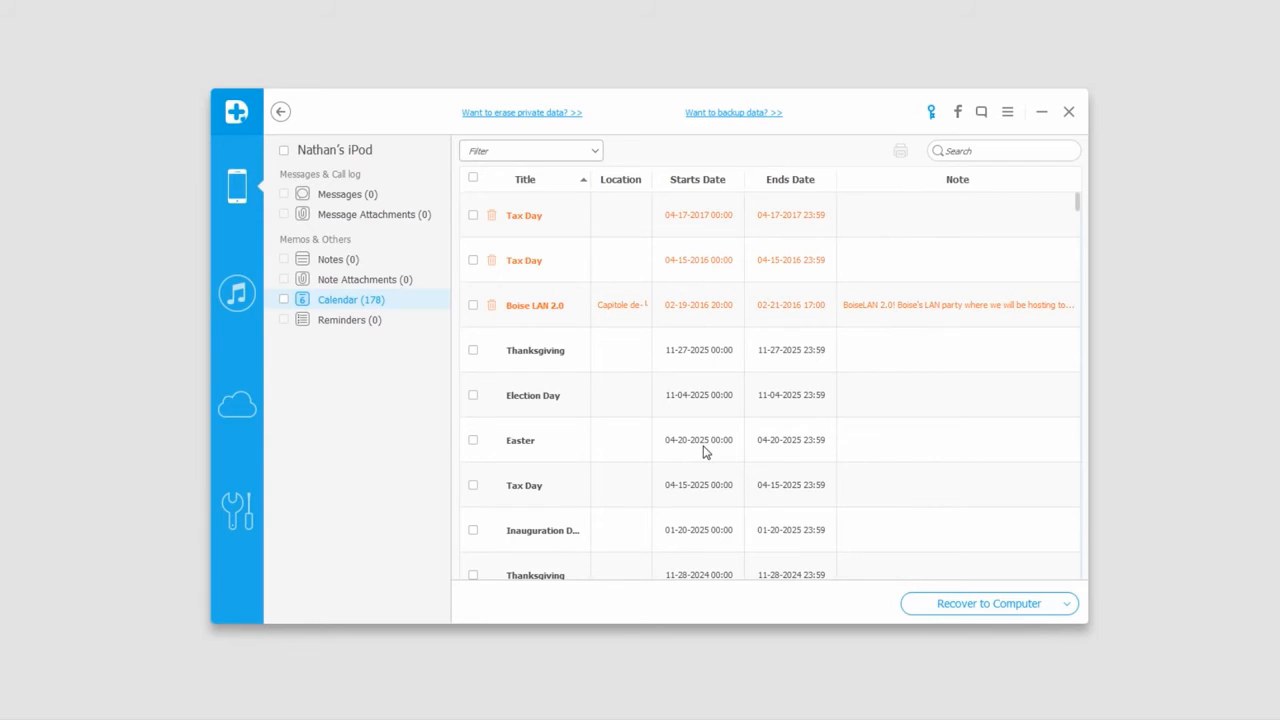
{"action": "mouse_move", "coordinate": [524, 364]}
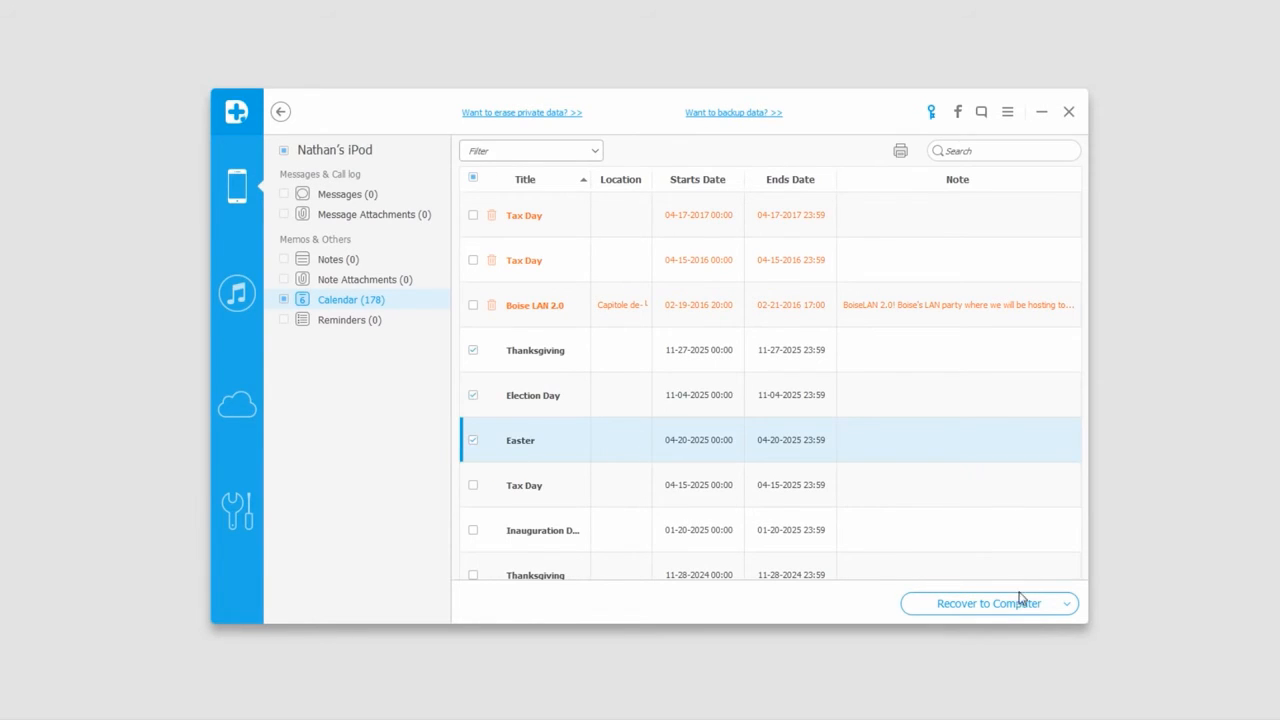
Step: Recover the found calendar events to the computer, producing Calendar.html in the output folder
{"action": "left_click", "coordinate": [982, 604]}
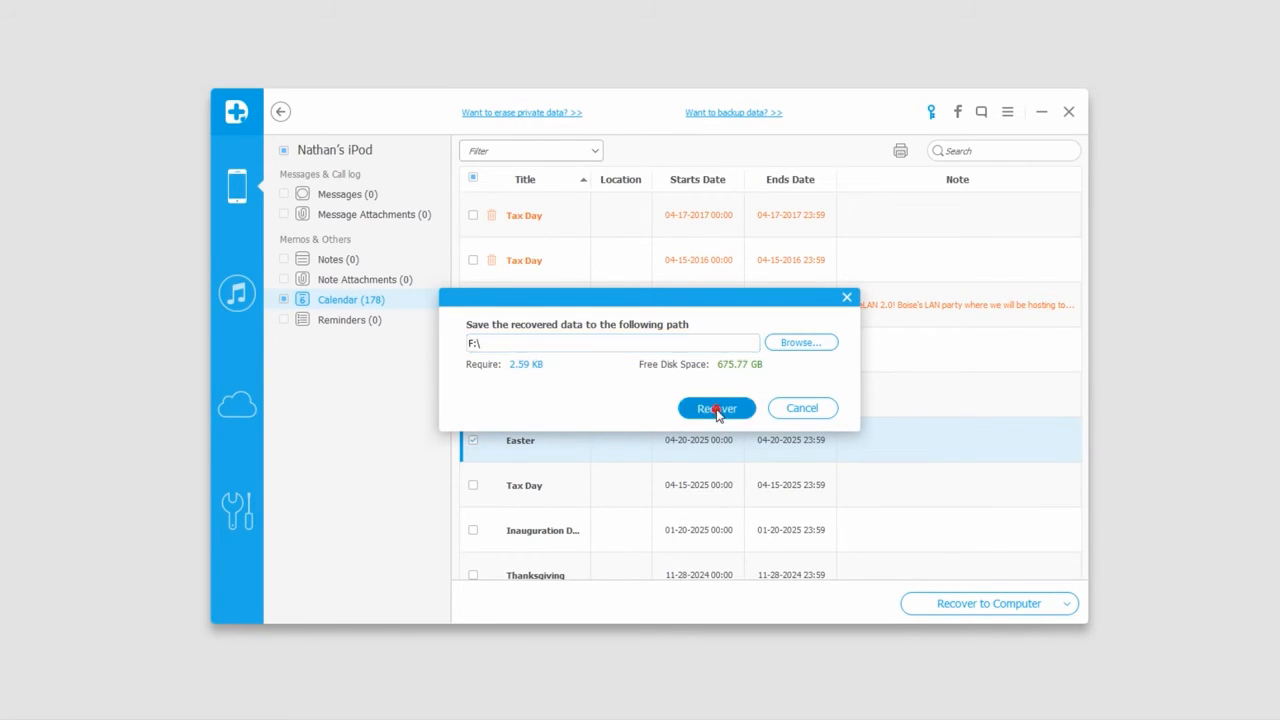
{"action": "left_click", "coordinate": [716, 408]}
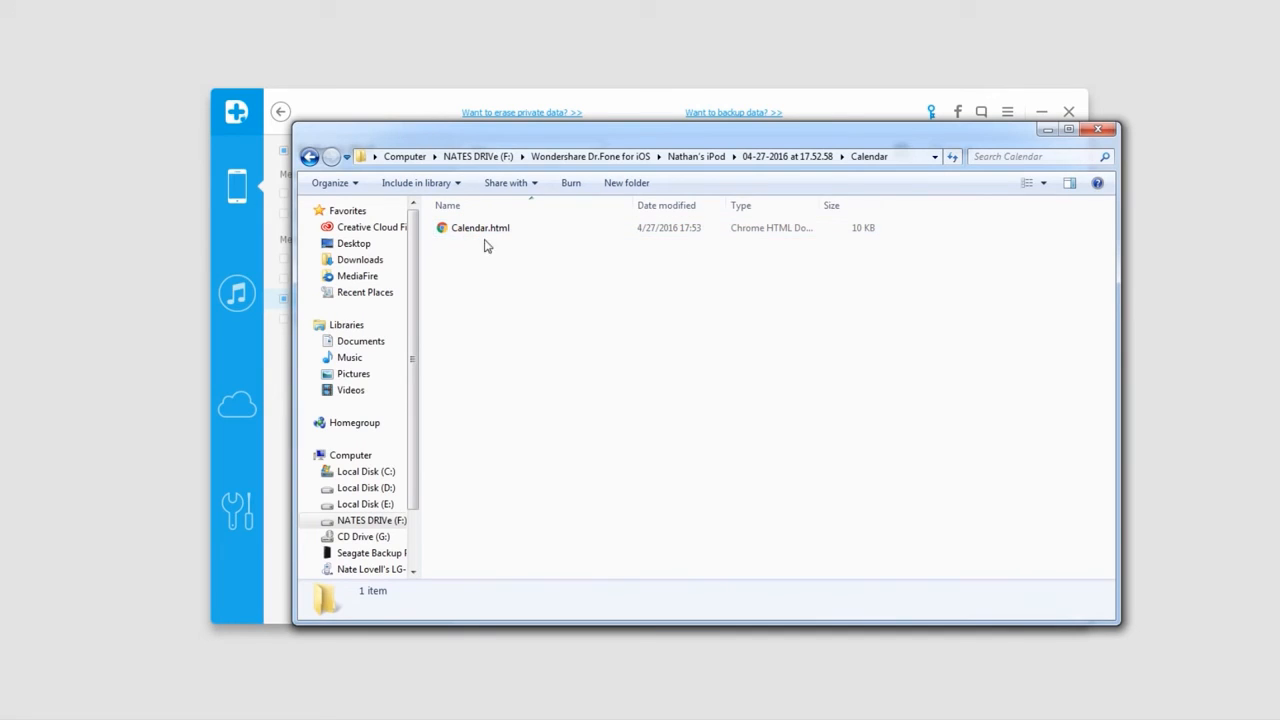